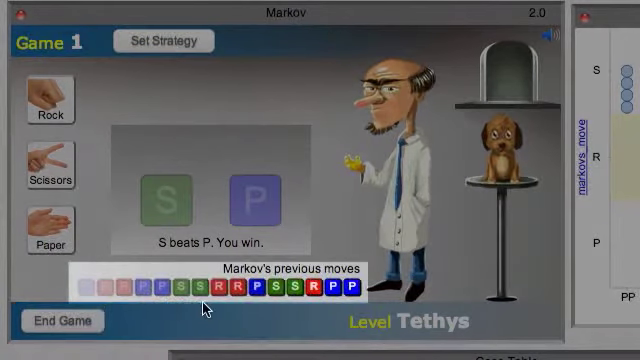
pyautogui.moveTo(364, 310)
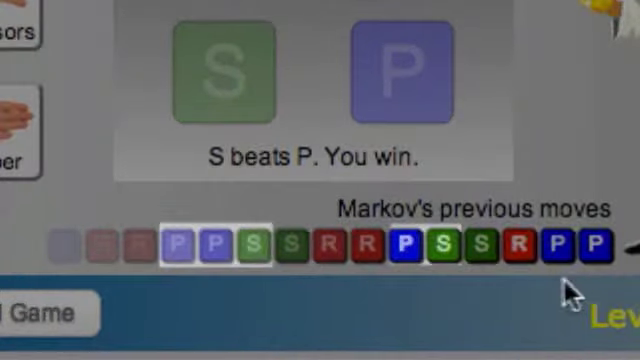
pyautogui.moveTo(278, 312)
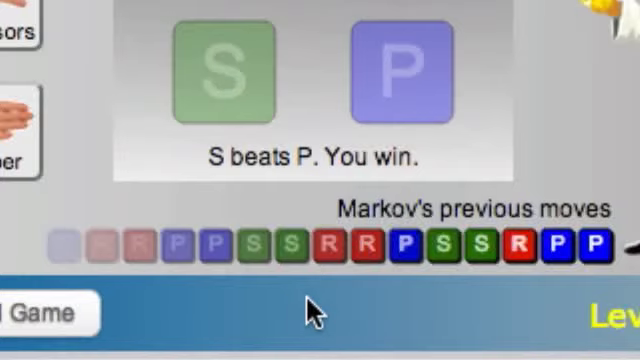
pyautogui.moveTo(604, 310)
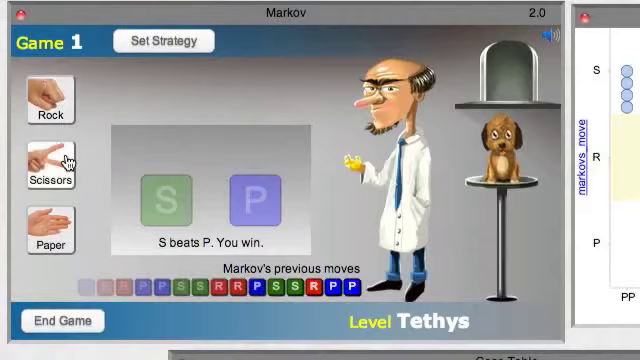
pyautogui.moveTo(52, 94)
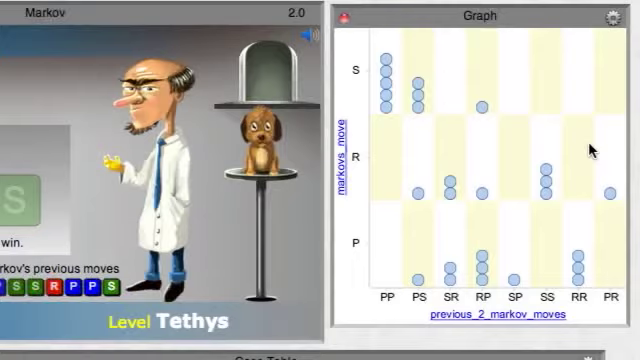
pyautogui.moveTo(364, 232)
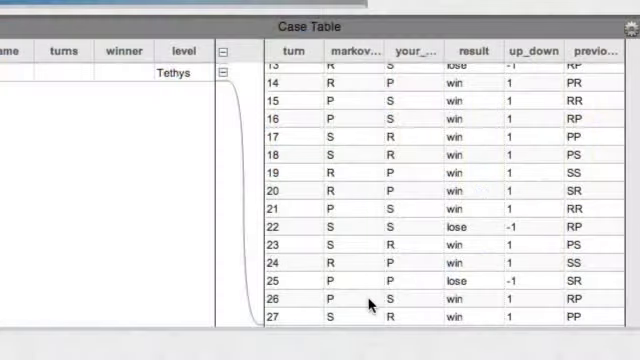
# - Select one turn's case in the table so it highlights as a red point at S in the PP column
pyautogui.click(290, 316)
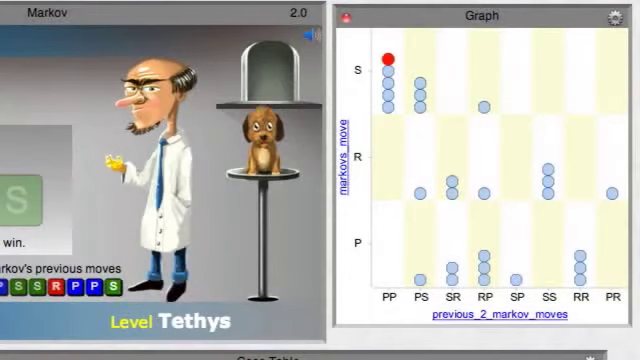
pyautogui.moveTo(408, 60)
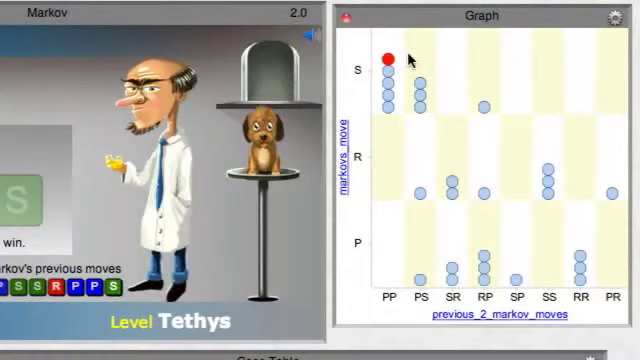